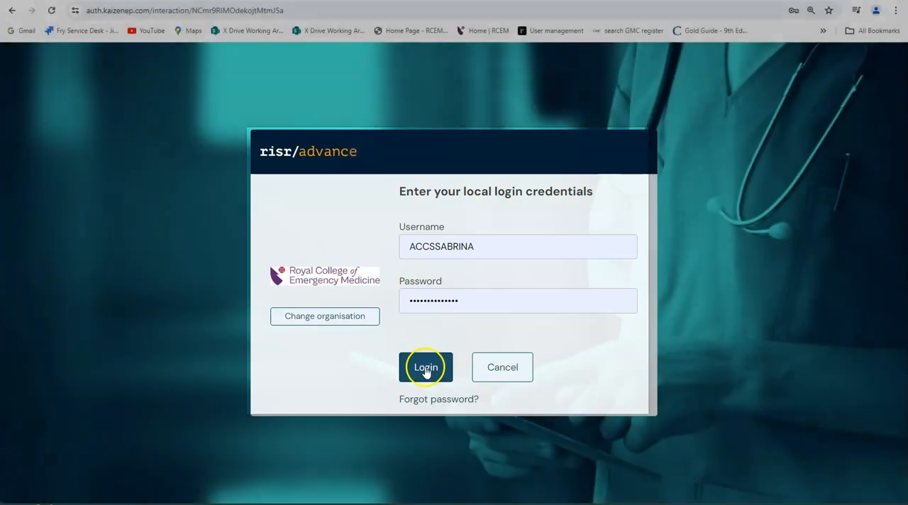
Log in to risr/advance with the local credentials to open the ACCS trainee dashboard
click(425, 367)
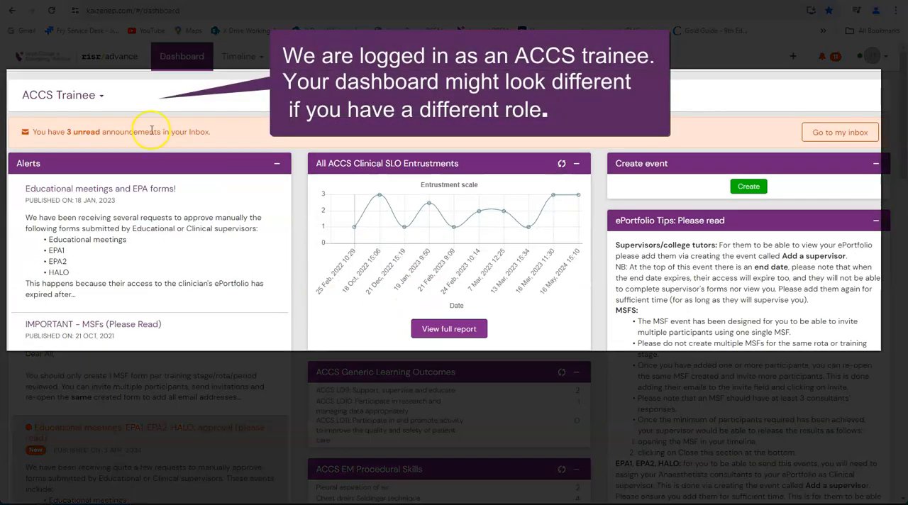
mouse_move(494, 177)
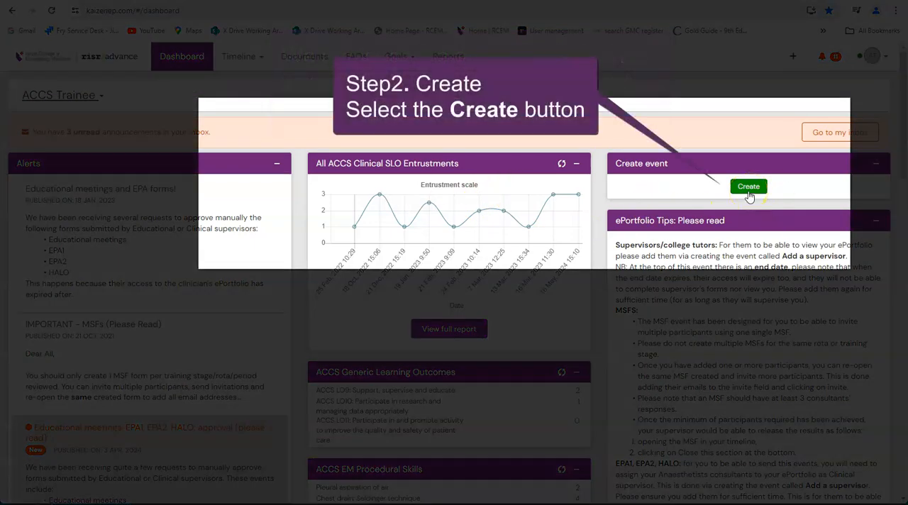
Open the event-creation page listing forms such as Training Post and Supervisor
click(748, 185)
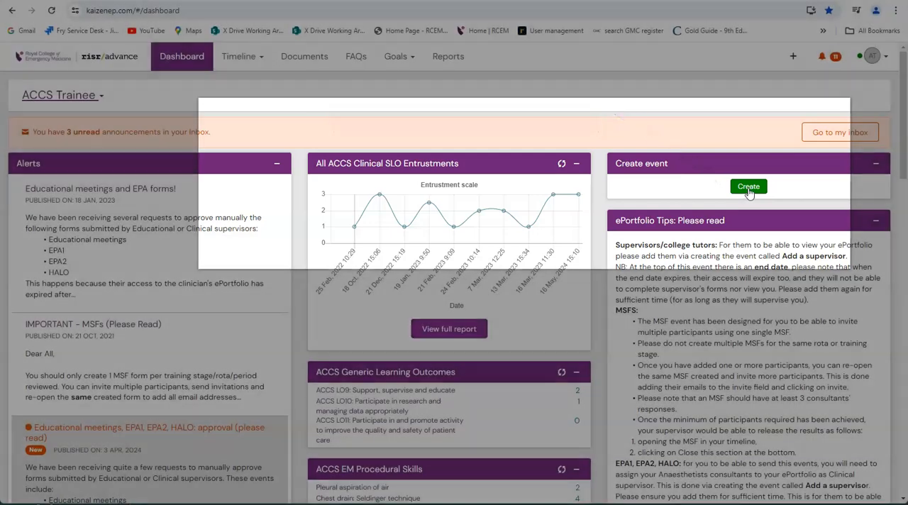
click(748, 186)
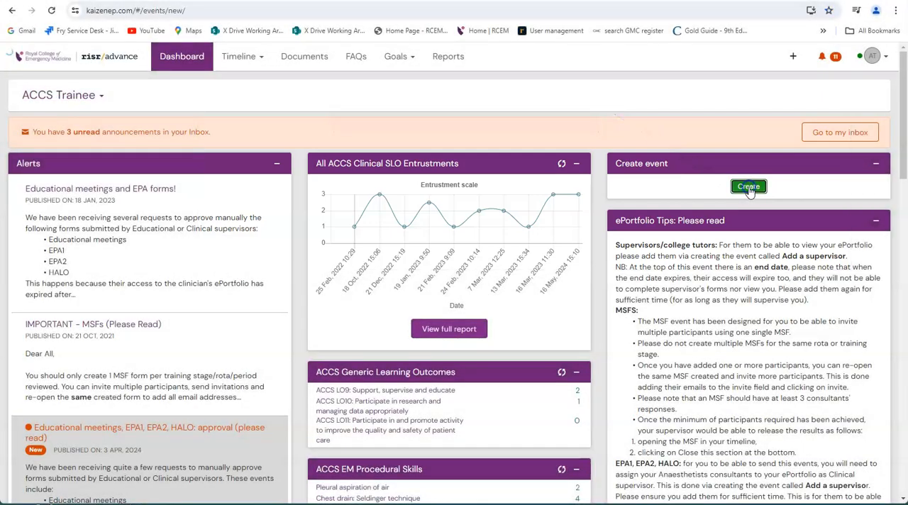
click(748, 185)
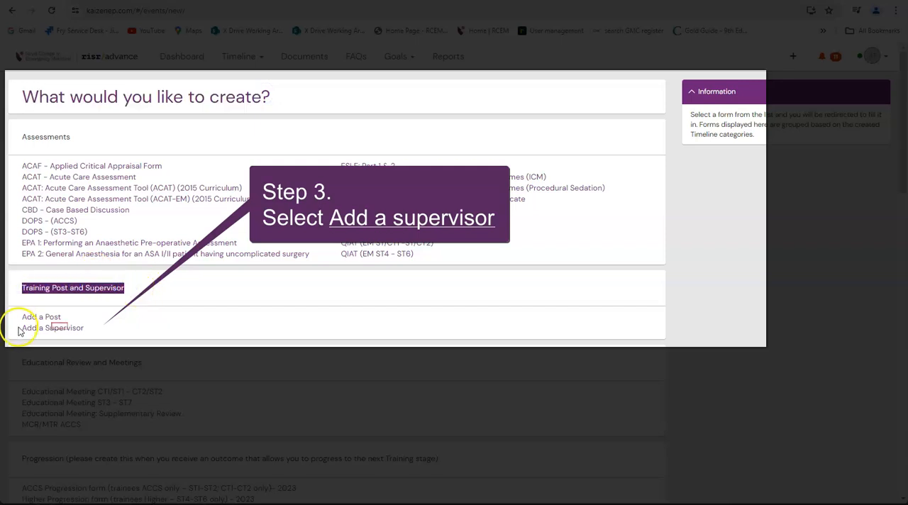
Start a new Add a Supervisor form under Training Post and Supervisor
click(51, 327)
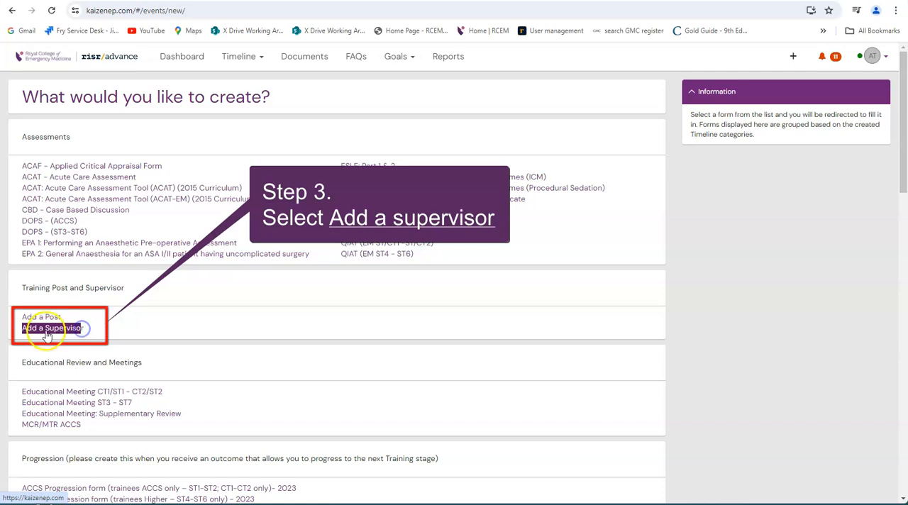
click(52, 328)
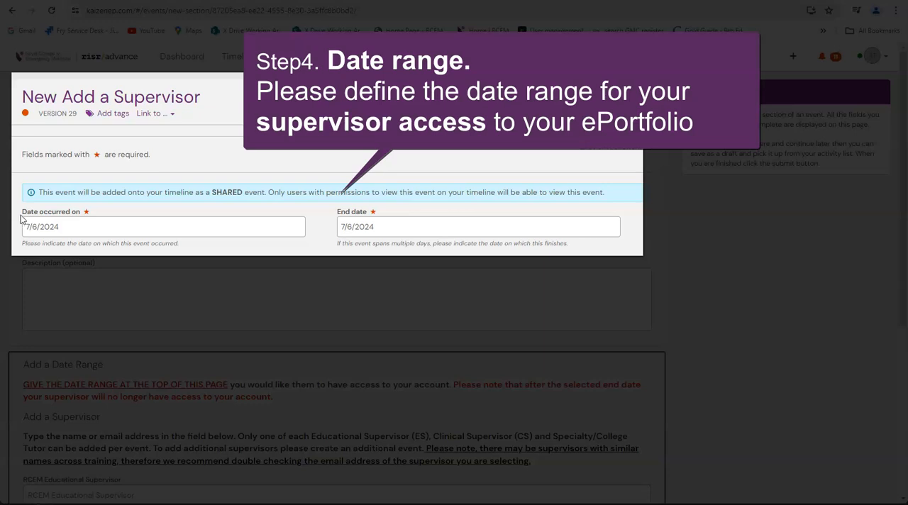
click(162, 226)
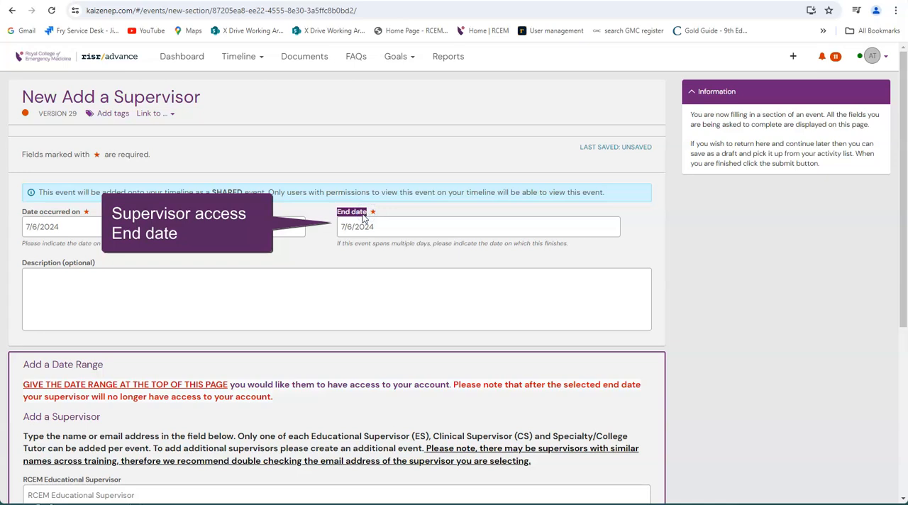
Set the supervisor End date to 7 June 2025 with the date picker
click(477, 226)
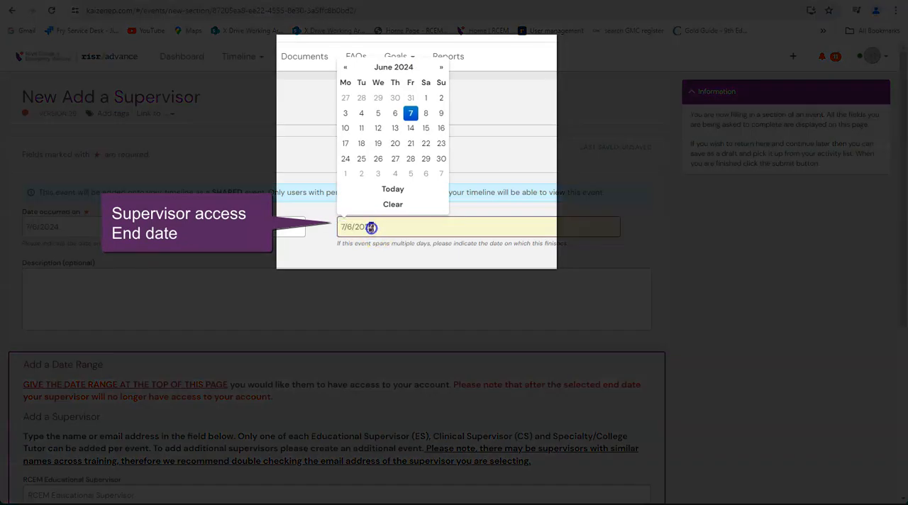
click(441, 66)
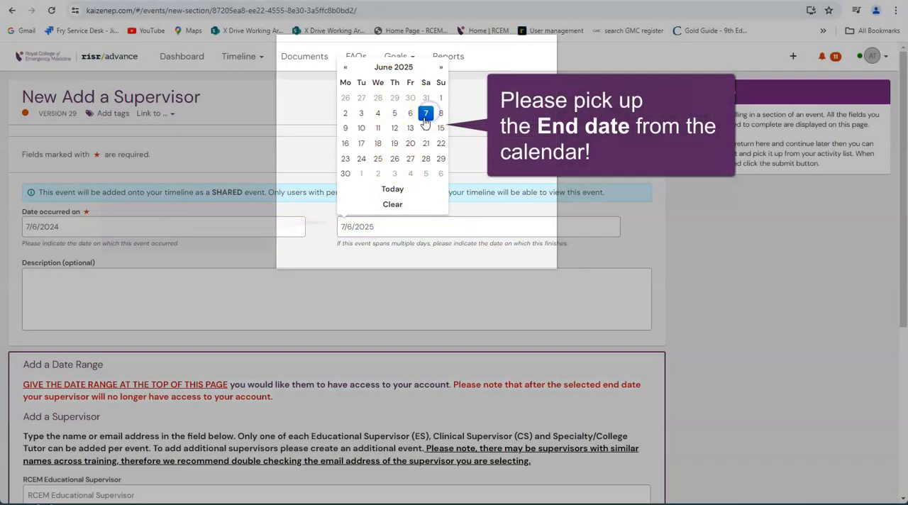
click(393, 67)
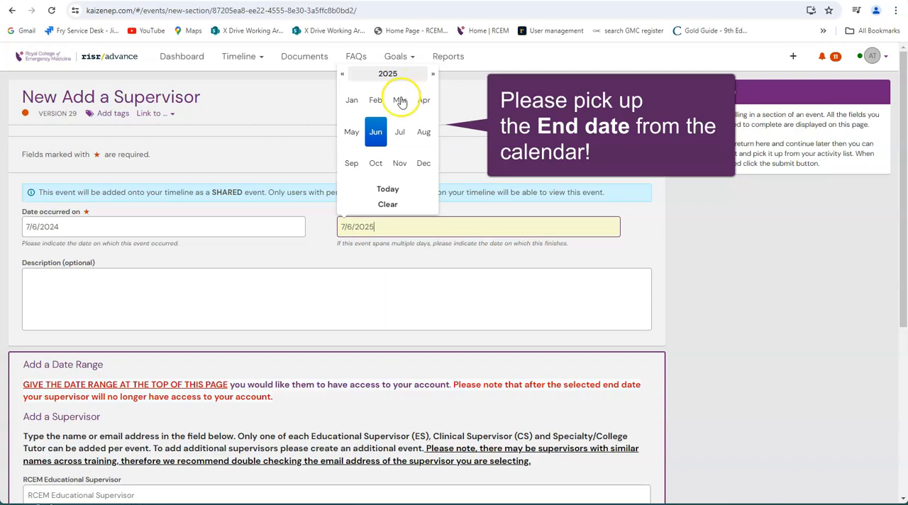
click(423, 132)
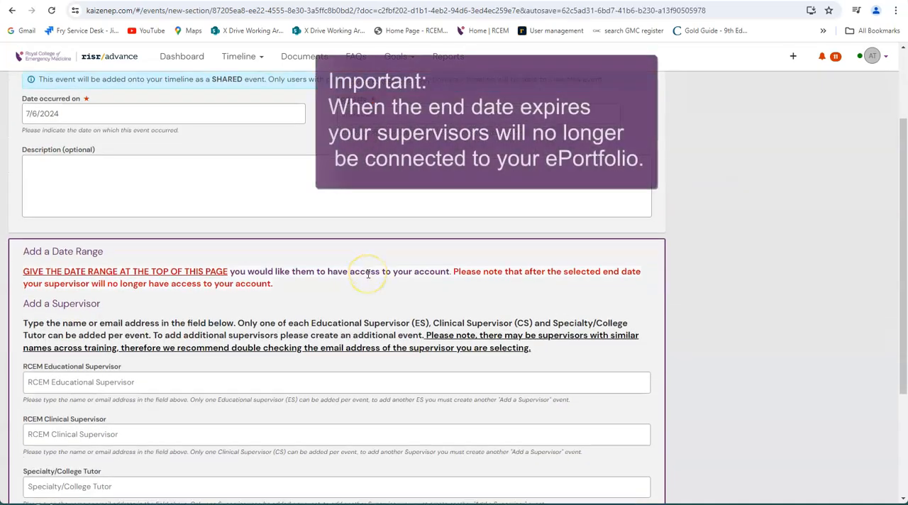
scroll(down, 3)
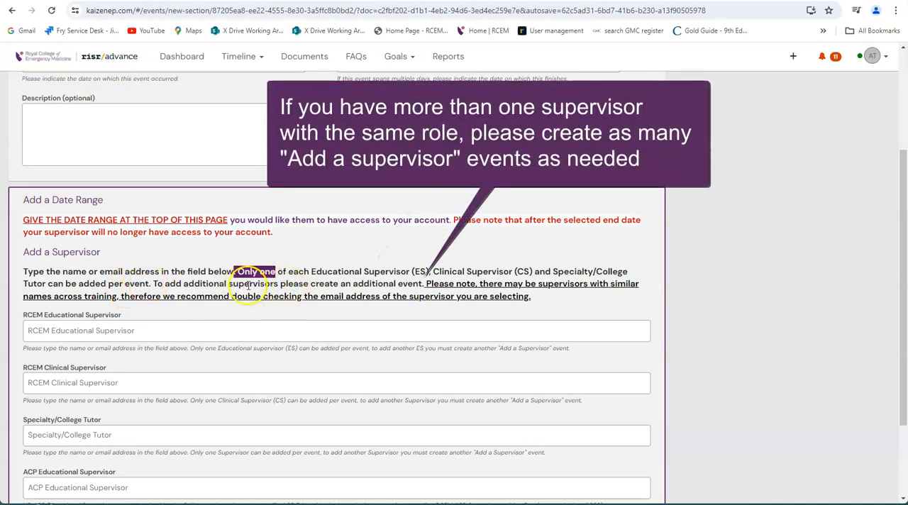
drag(153, 284, 401, 283)
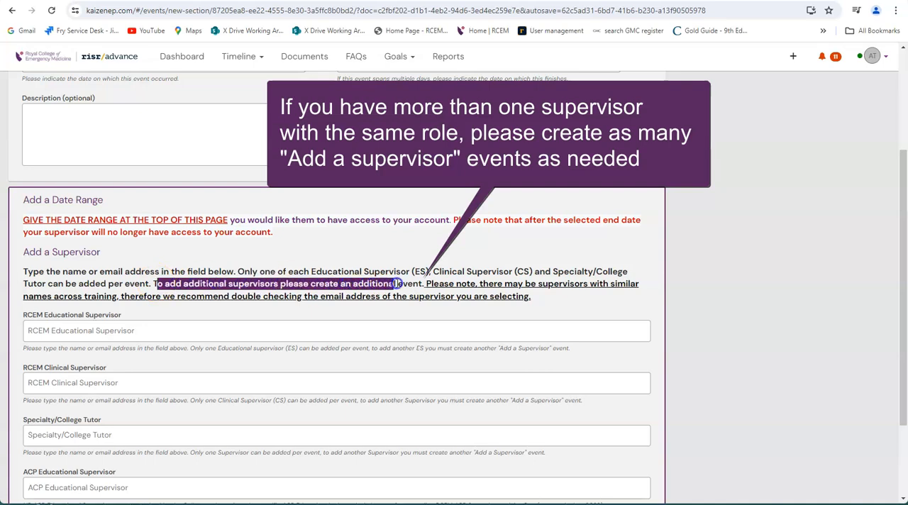
mouse_move(358, 319)
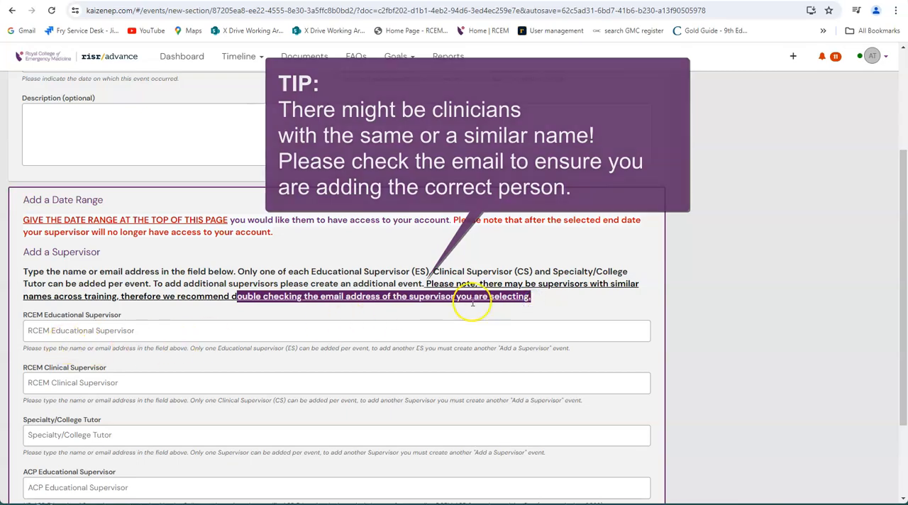
Choose Educational Supervisor Test as RCEM Educational Supervisor and clear the clinical supervisor email
text(test)
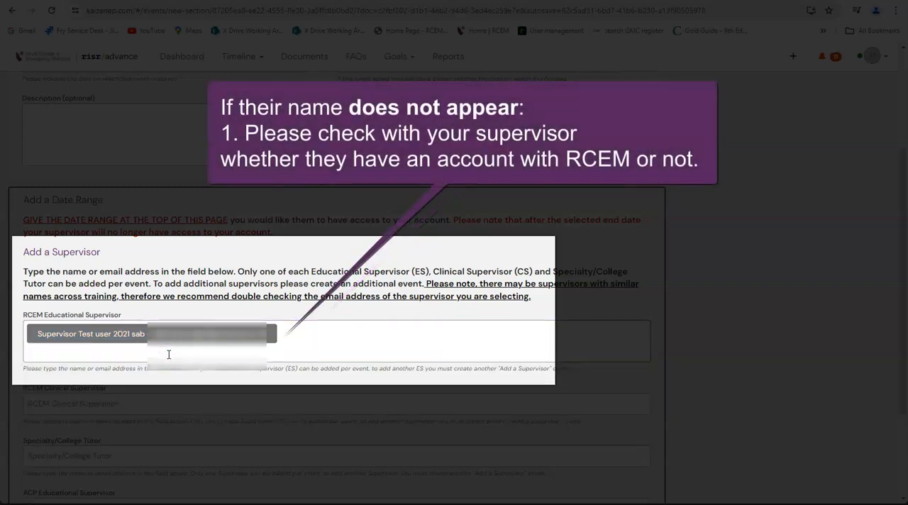
text(b)
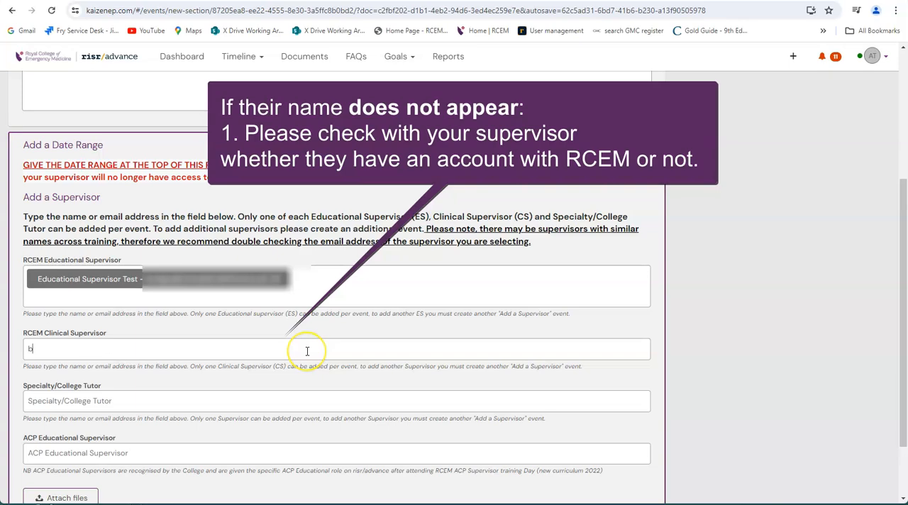
text(odigoi@fake.uk)
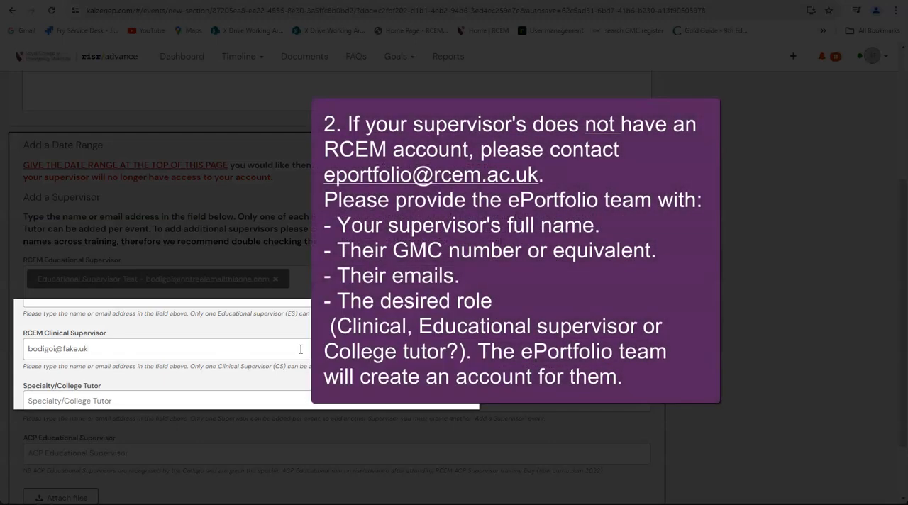
double_click(83, 348)
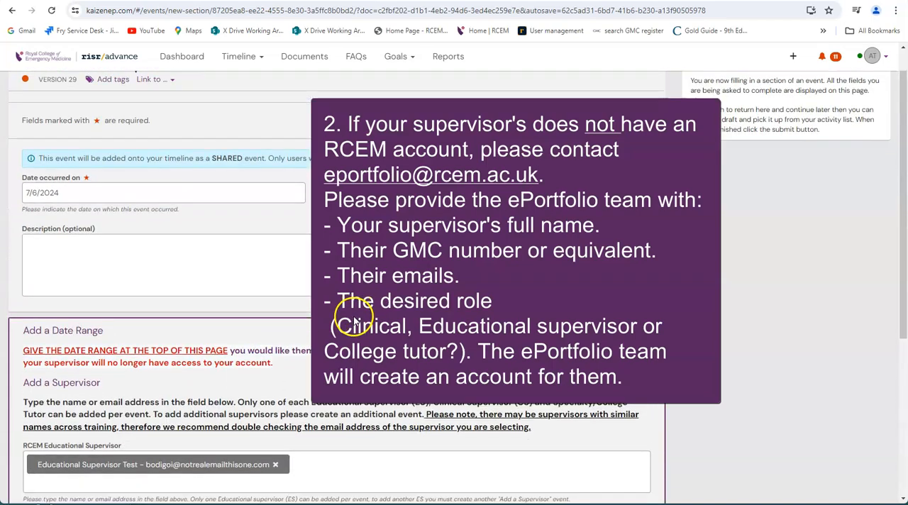
scroll(down, 3)
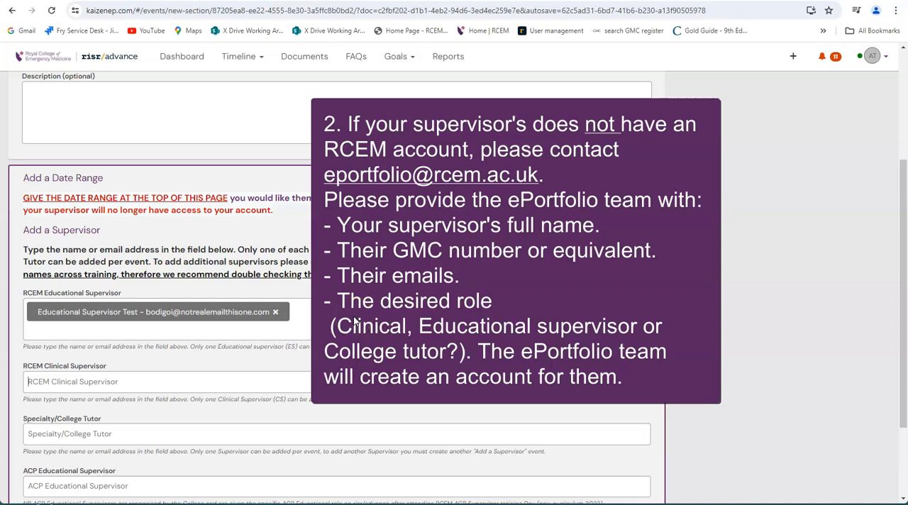
Add Educational Supervisor Test as ACP Educational Supervisor and submit the event
scroll(down, 3)
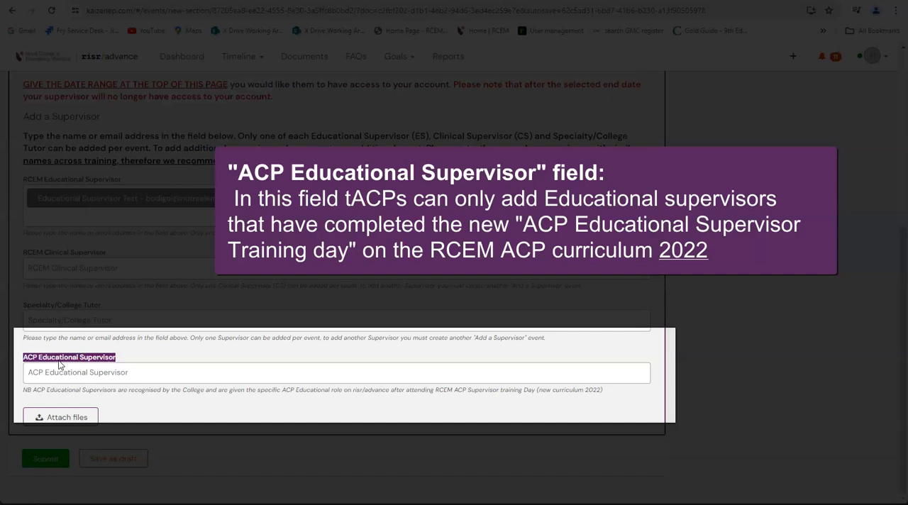
text(b)
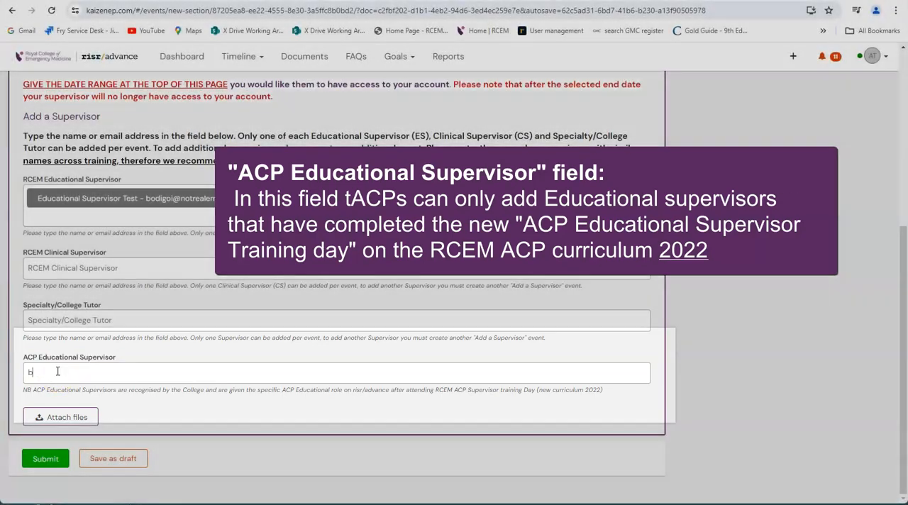
text(odigoi)
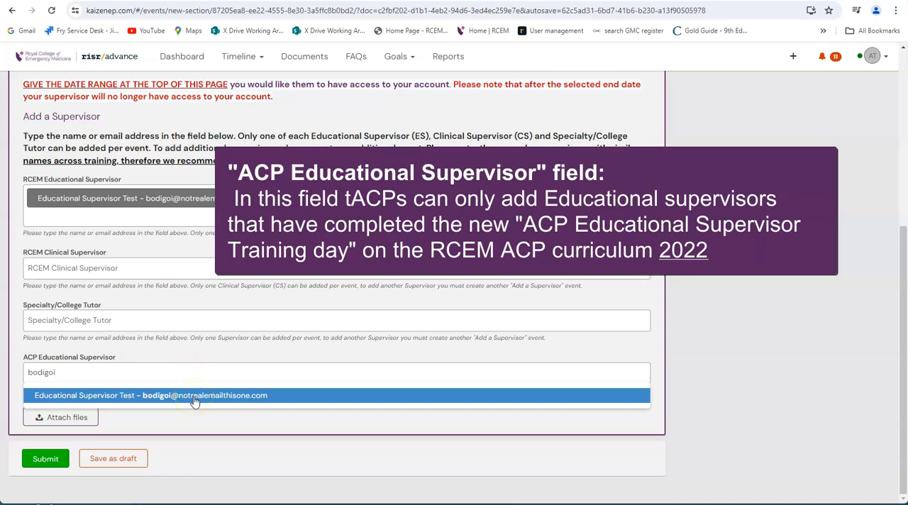
click(195, 395)
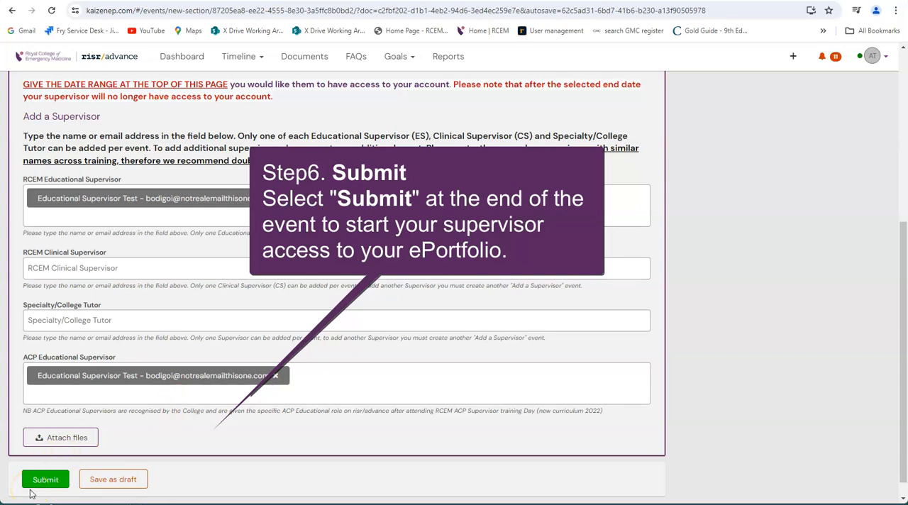
click(46, 479)
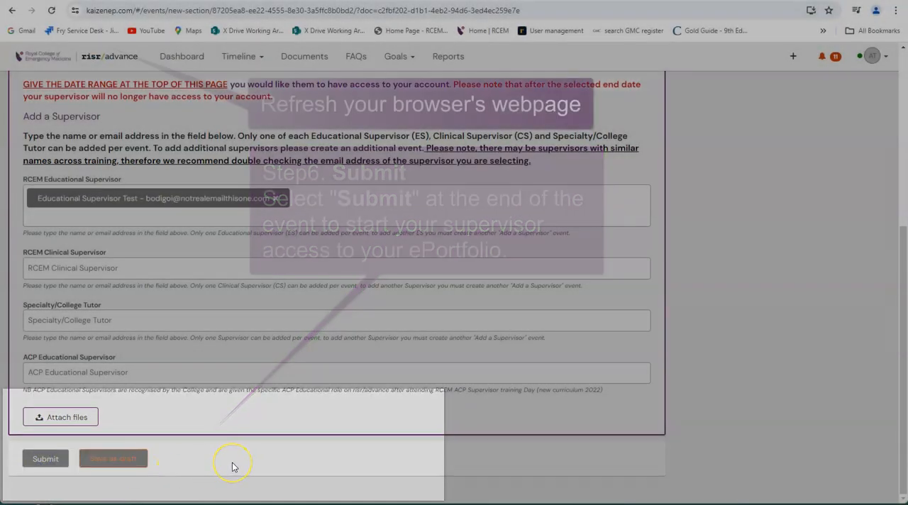
click(51, 10)
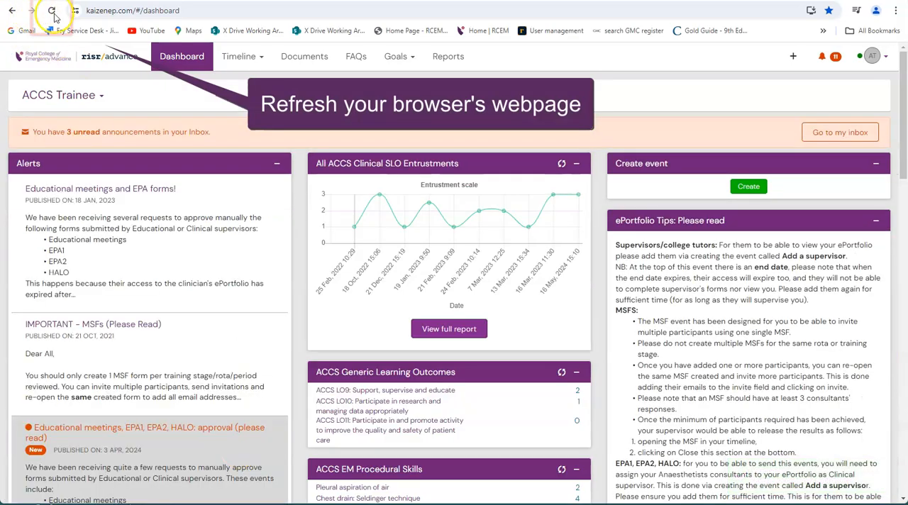
Reload the dashboard and find Educational Supervisor Test in the Profile box
click(51, 10)
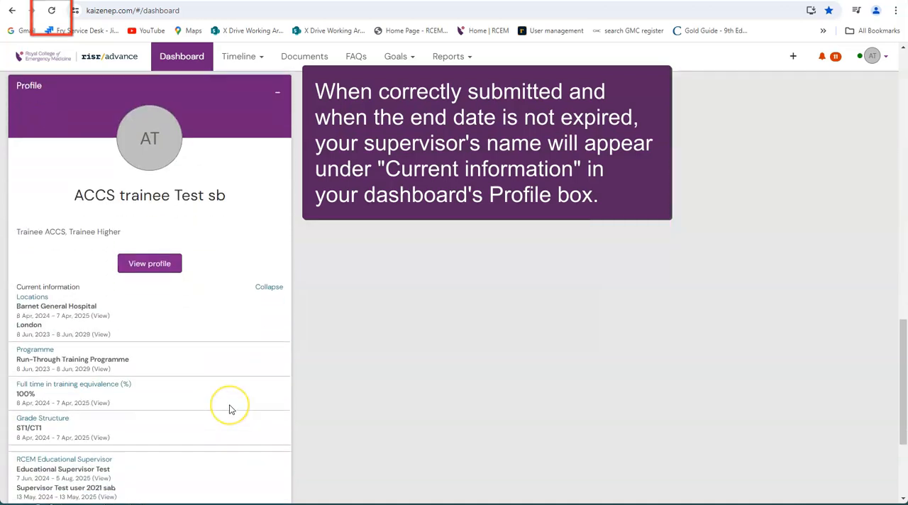
scroll(down, 3)
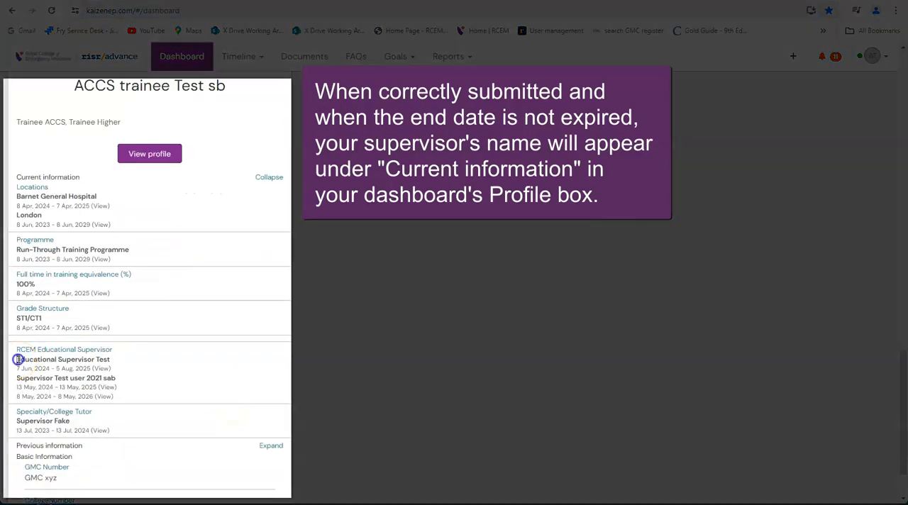
double_click(63, 359)
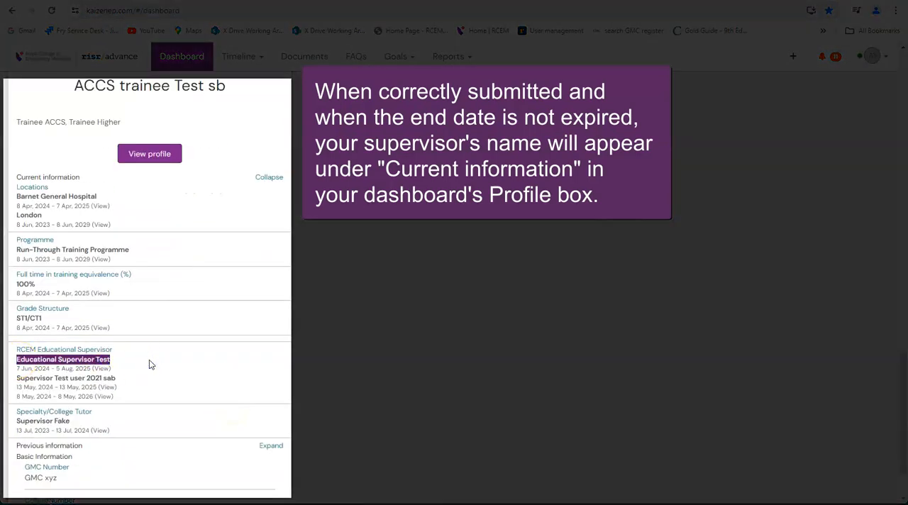